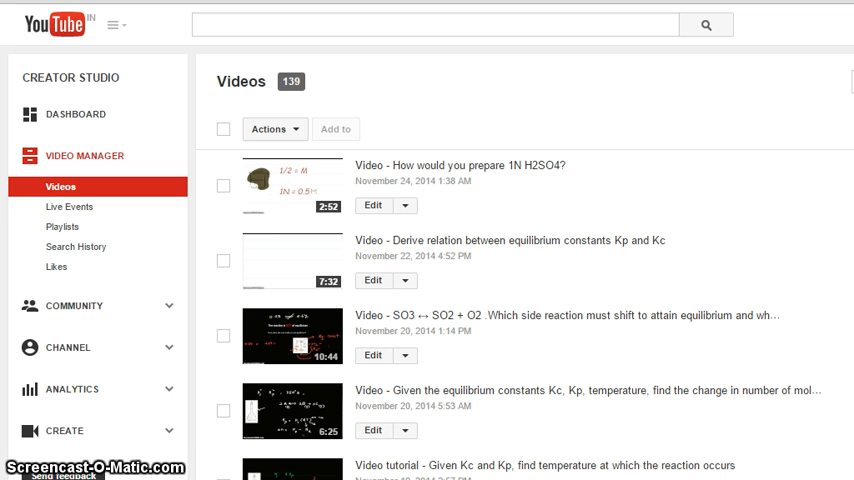
mouse_move(119, 157)
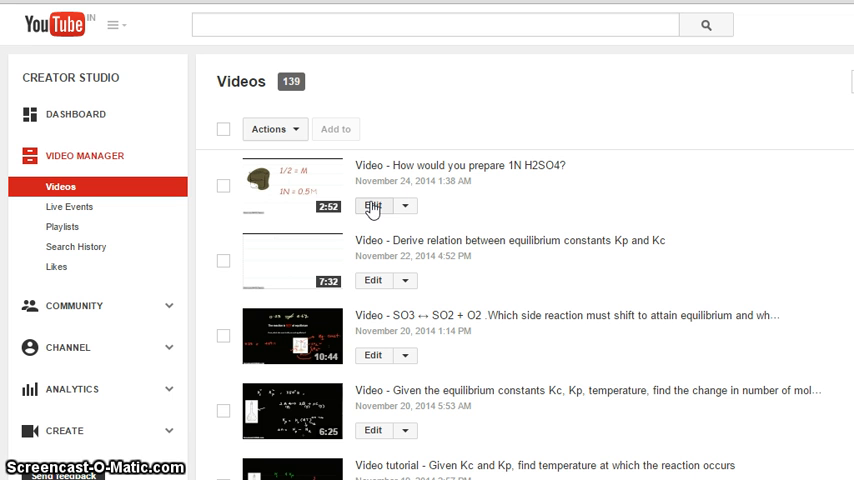
mouse_move(373, 206)
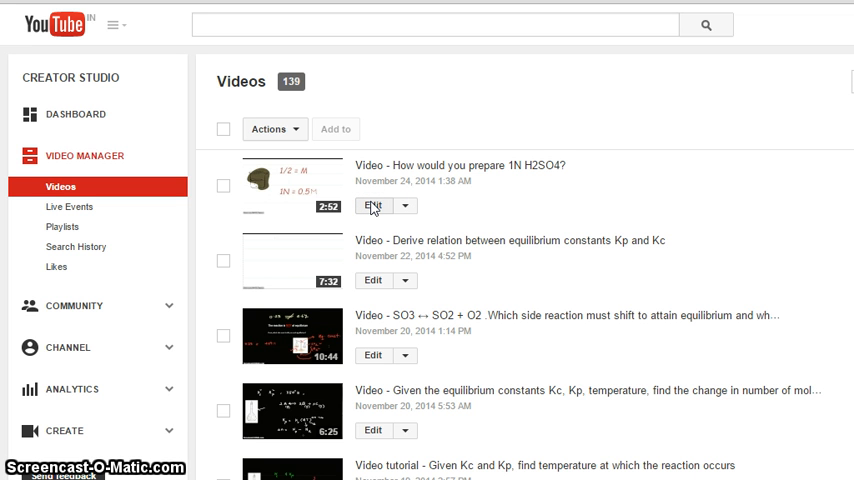
Step: Open Info and Settings for 'How would you prepare 1N H2SO4?' and review title, description, tags
left_click(372, 205)
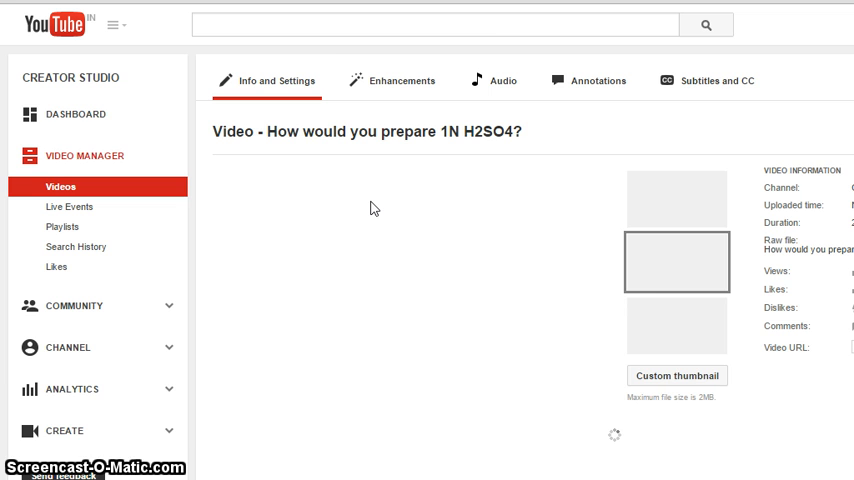
scroll("down", 3)
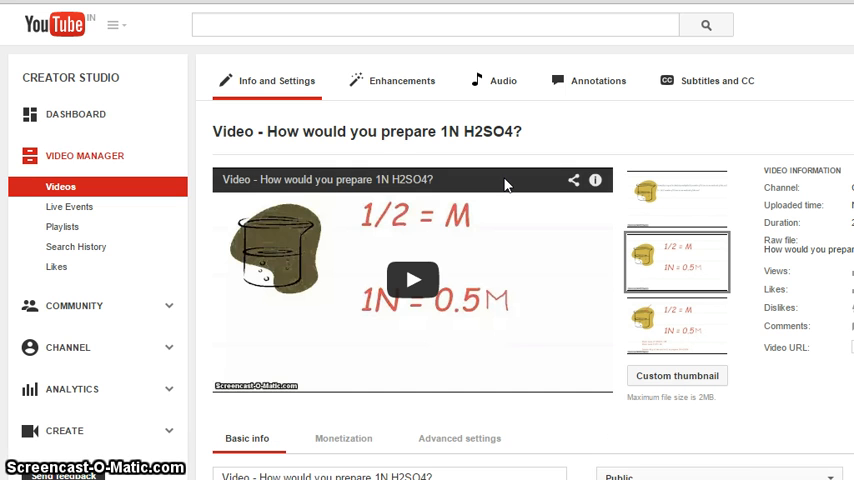
scroll("down", 3)
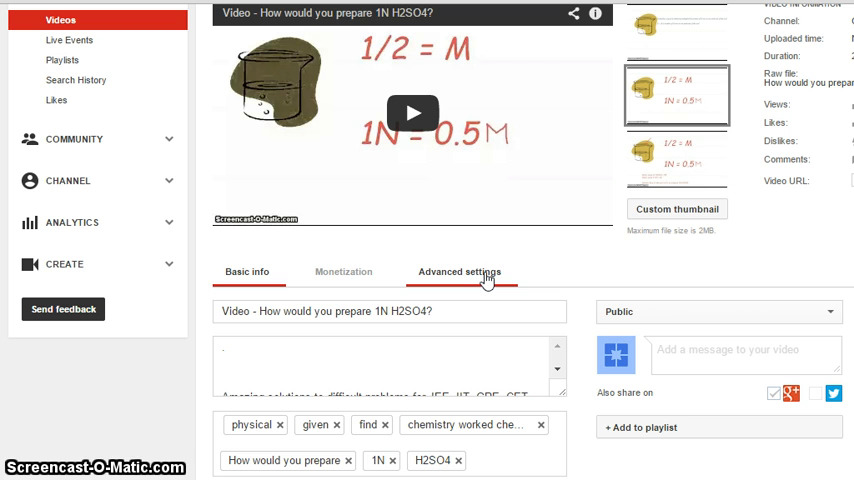
Step: Show the Advanced settings and scroll down toward the Video statistics section
left_click(459, 271)
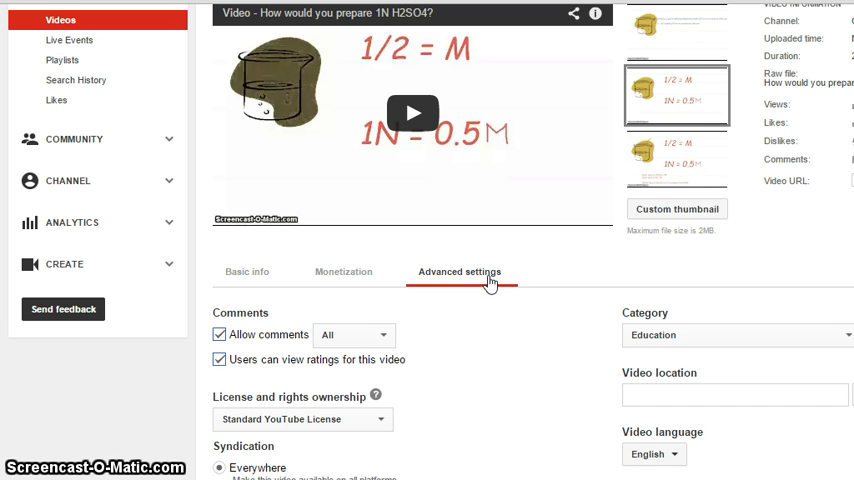
scroll("down", 3)
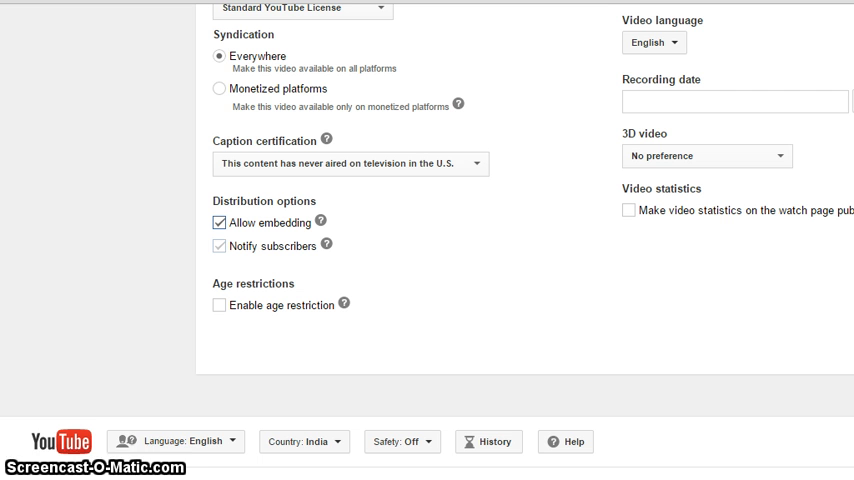
scroll("down", 3)
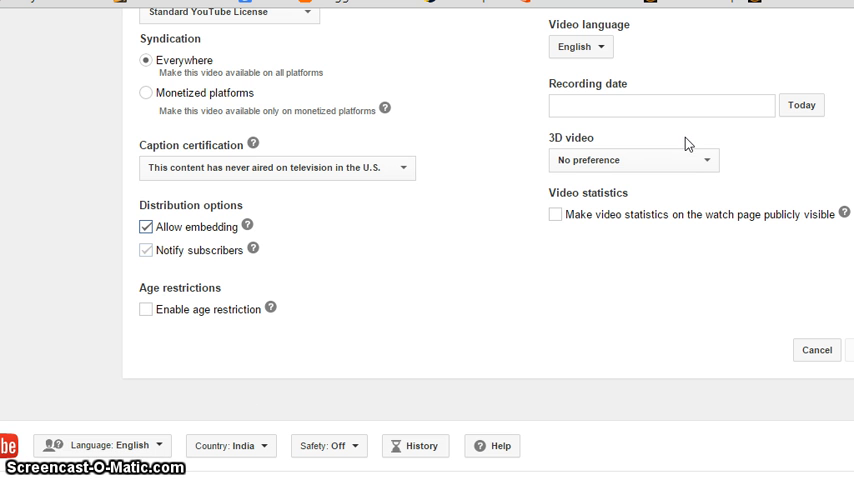
mouse_move(609, 223)
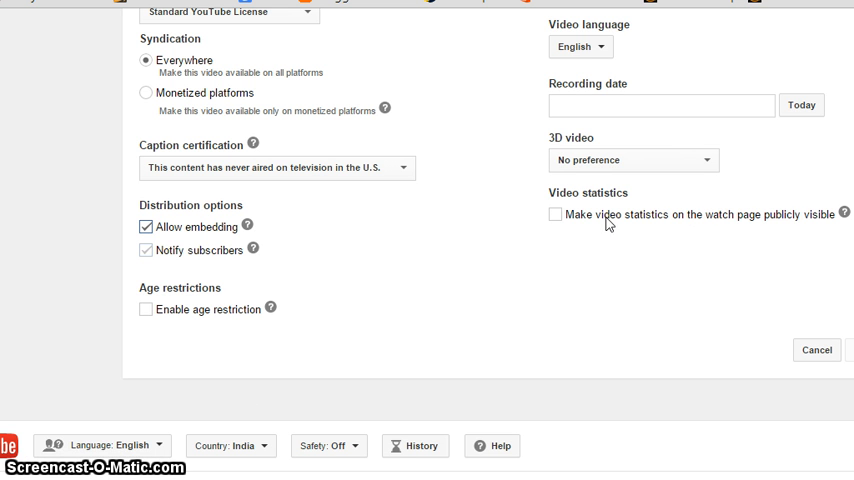
mouse_move(745, 220)
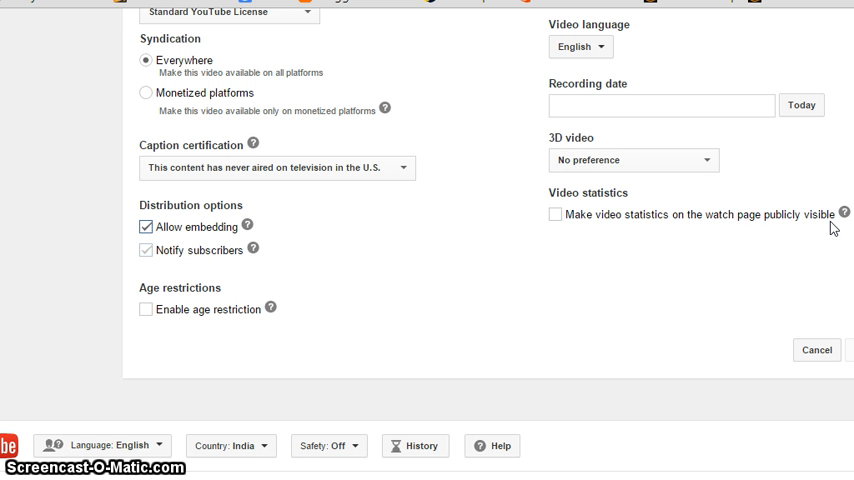
mouse_move(758, 219)
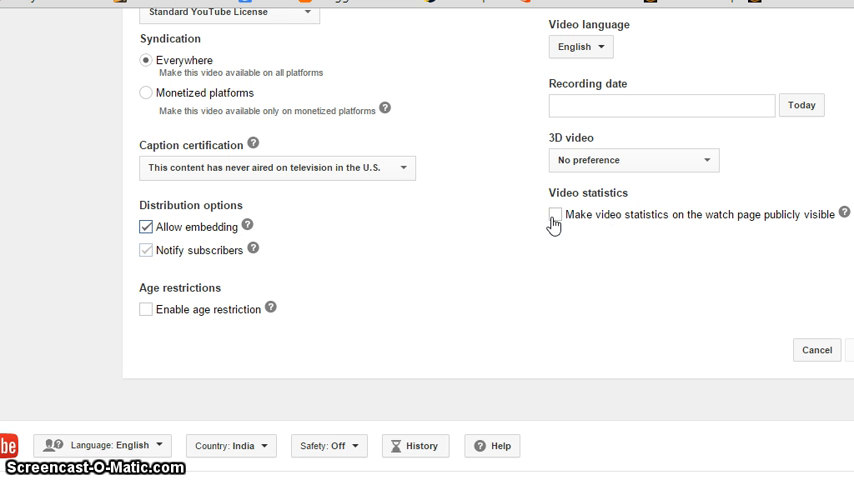
Step: Leave 'Make video statistics on the watch page publicly visible' unchecked after toggling it
left_click(555, 214)
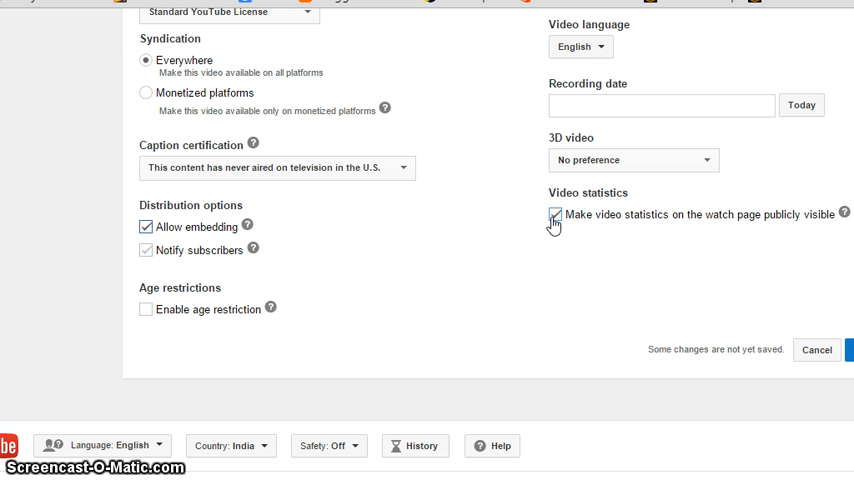
left_click(555, 214)
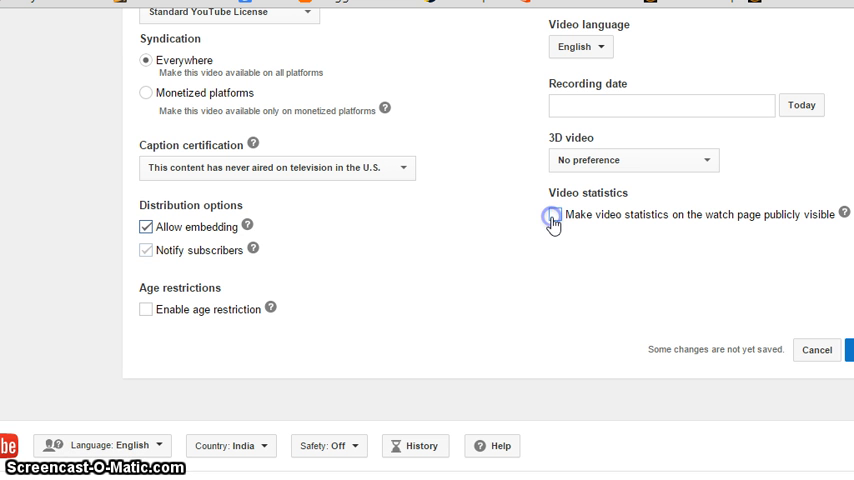
left_click(554, 214)
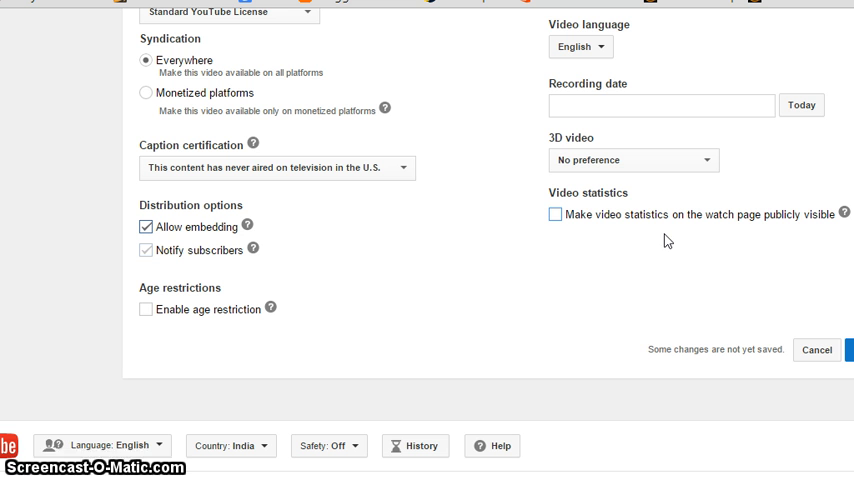
mouse_move(651, 247)
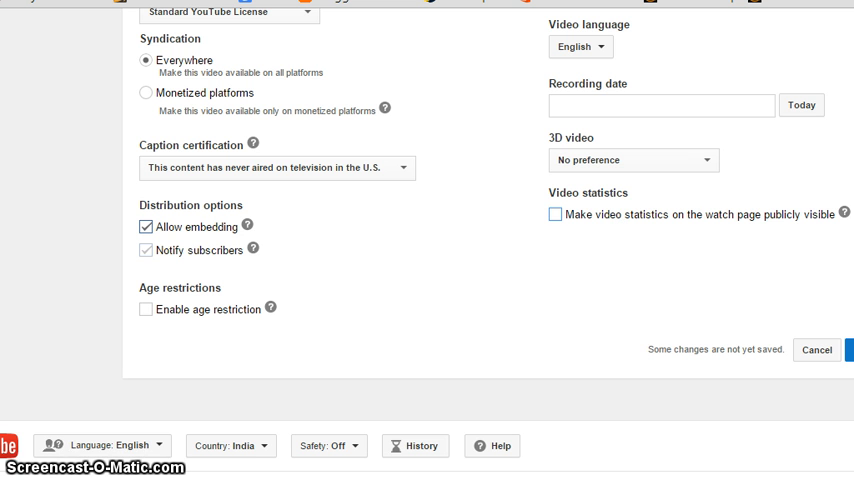
scroll("up", 3)
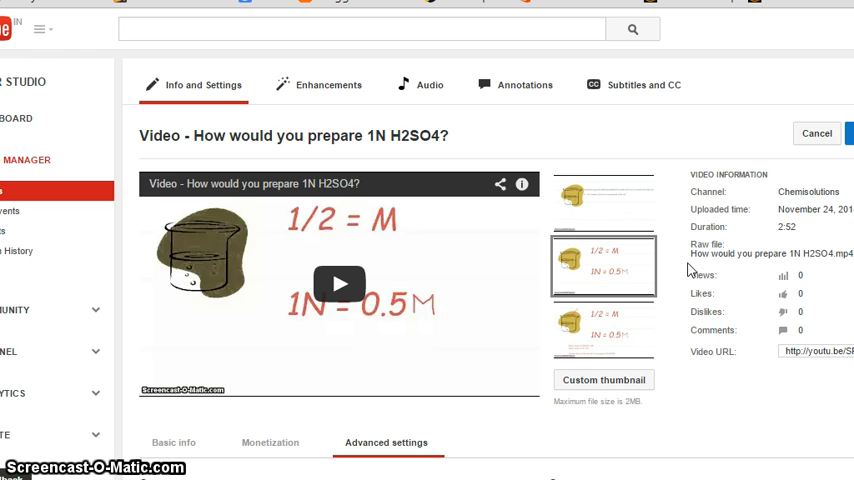
scroll("down", 3)
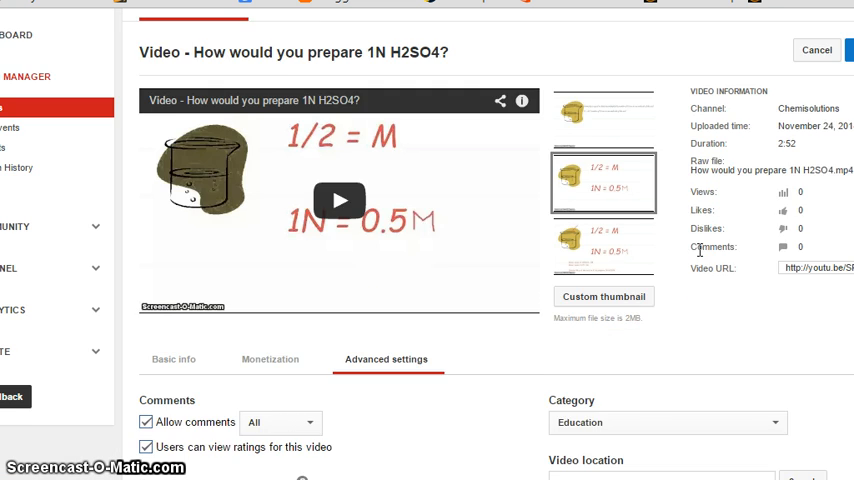
scroll("down", 3)
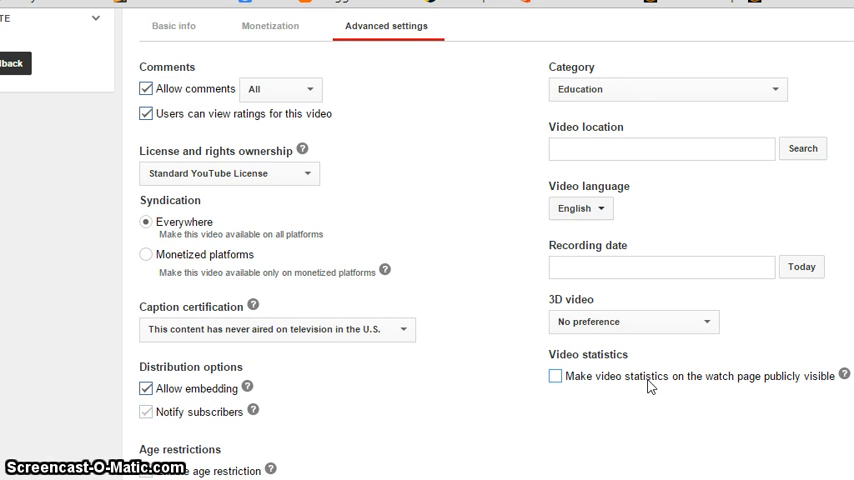